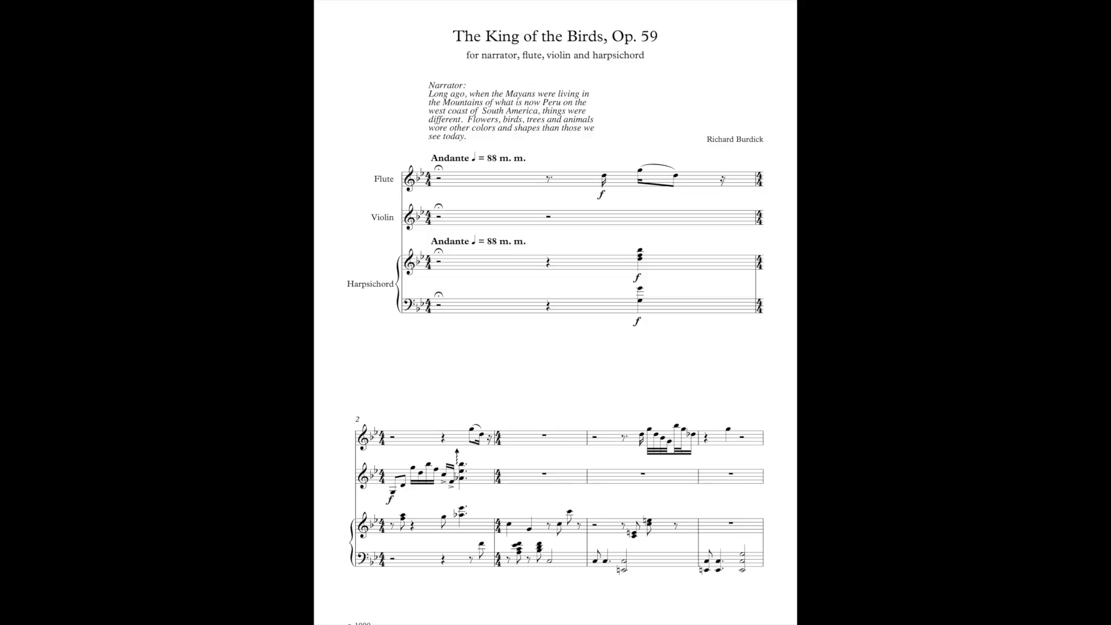
{"action": "scroll", "scroll_direction": "down", "scroll_amount": 3}
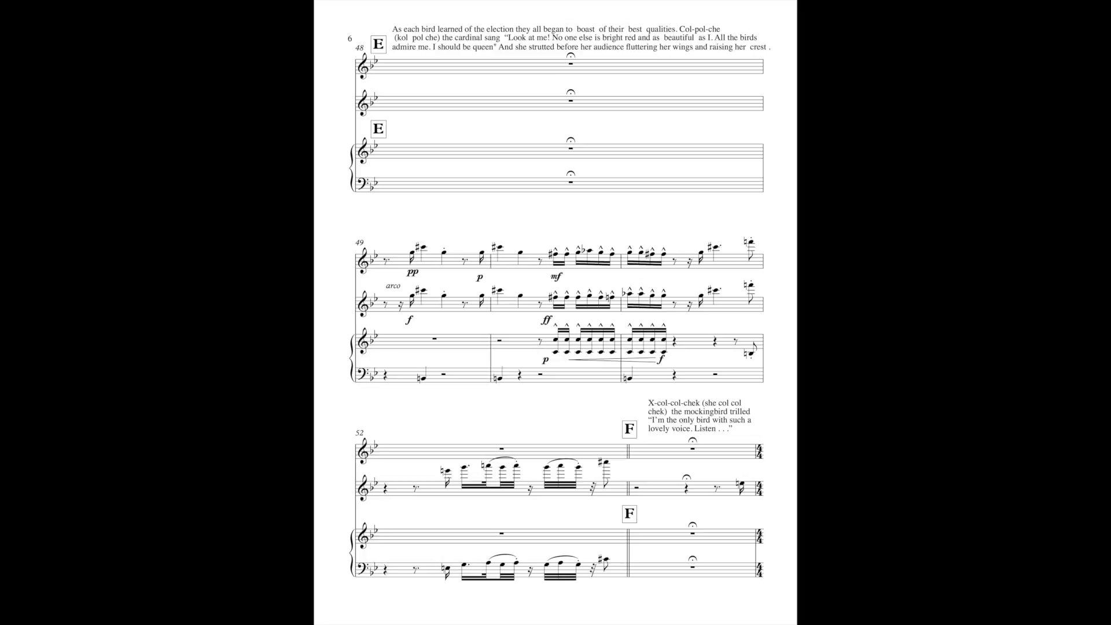
{"action": "scroll", "scroll_direction": "down", "scroll_amount": 3}
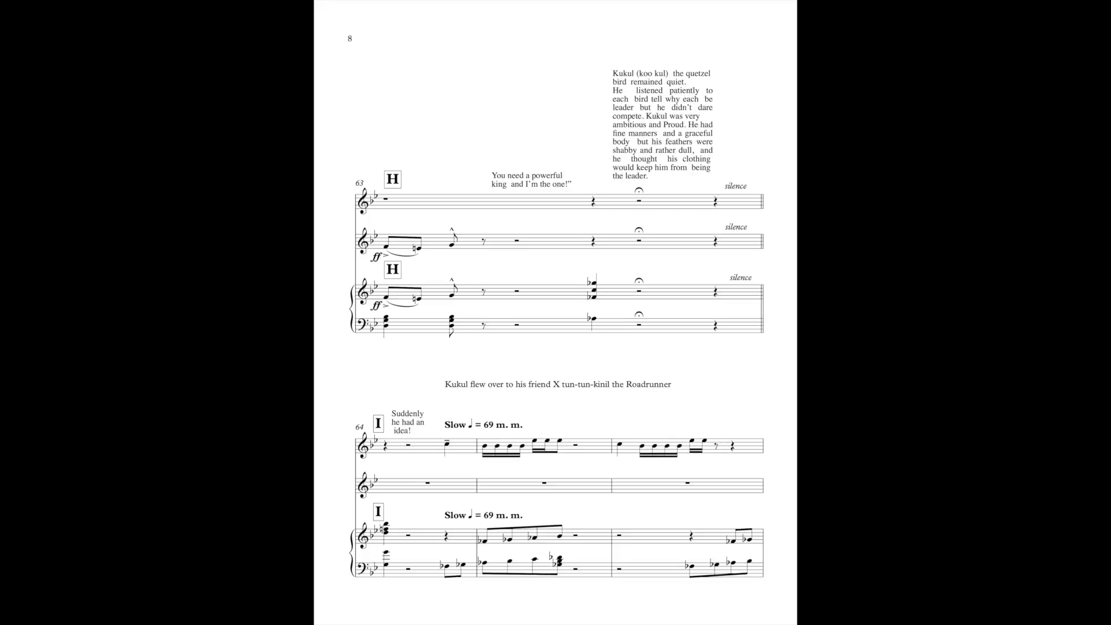
{"action": "scroll", "scroll_direction": "down", "scroll_amount": 3}
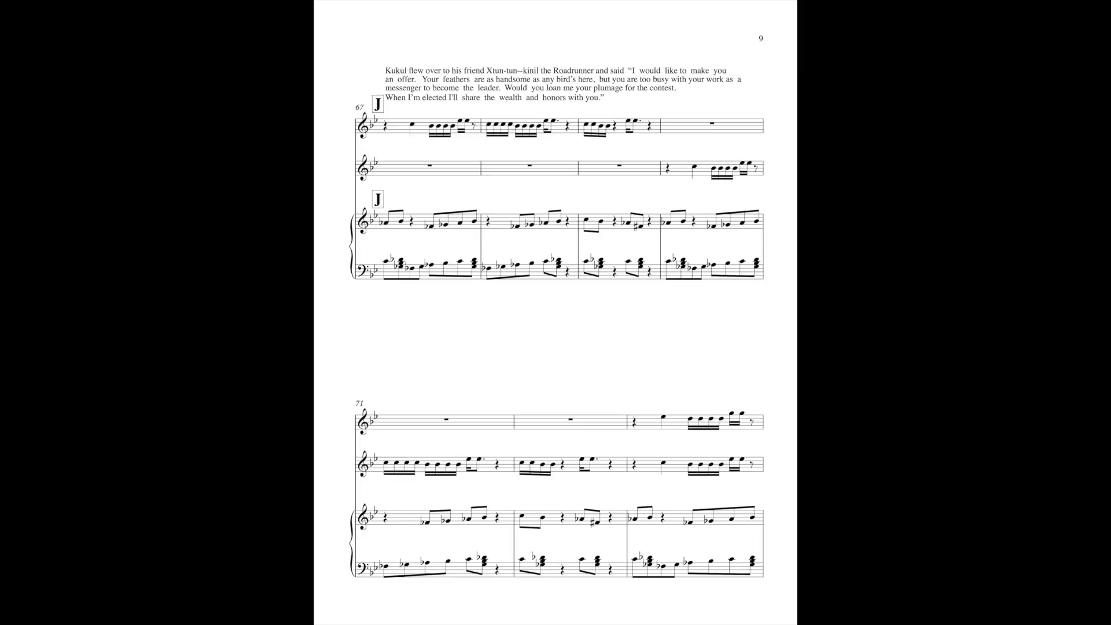
{"action": "scroll", "scroll_direction": "down", "scroll_amount": 3}
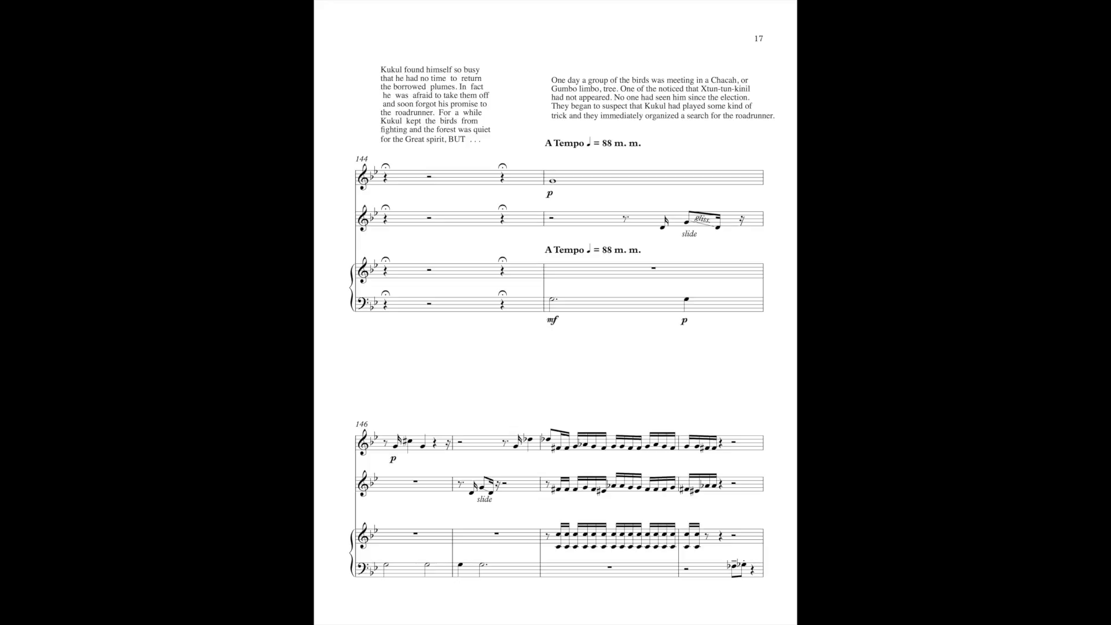
{"action": "scroll", "scroll_direction": "down", "scroll_amount": 3}
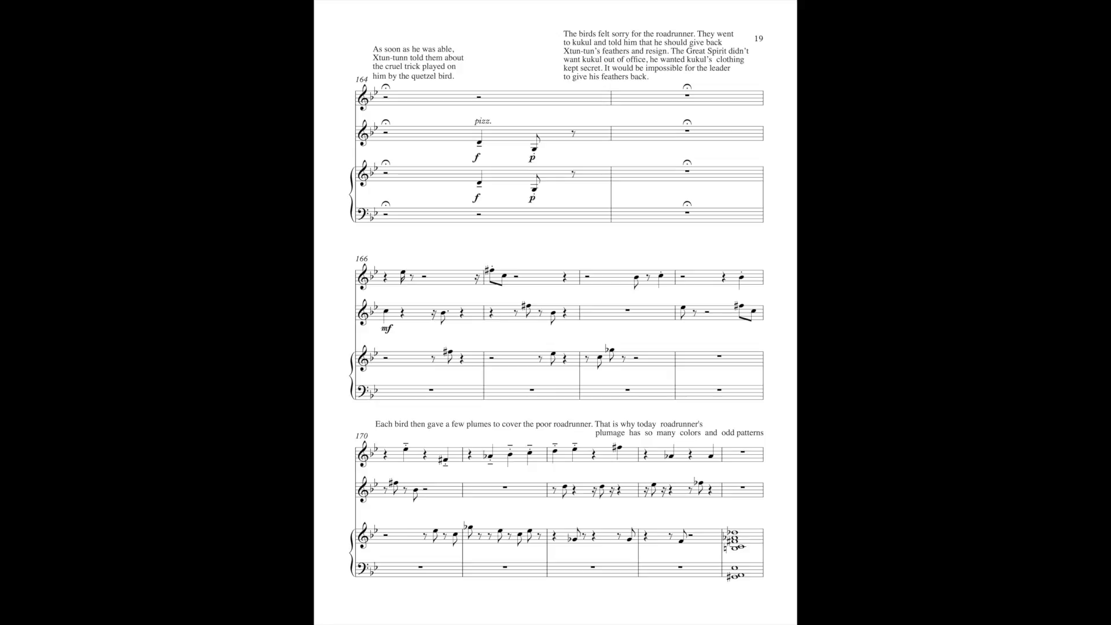